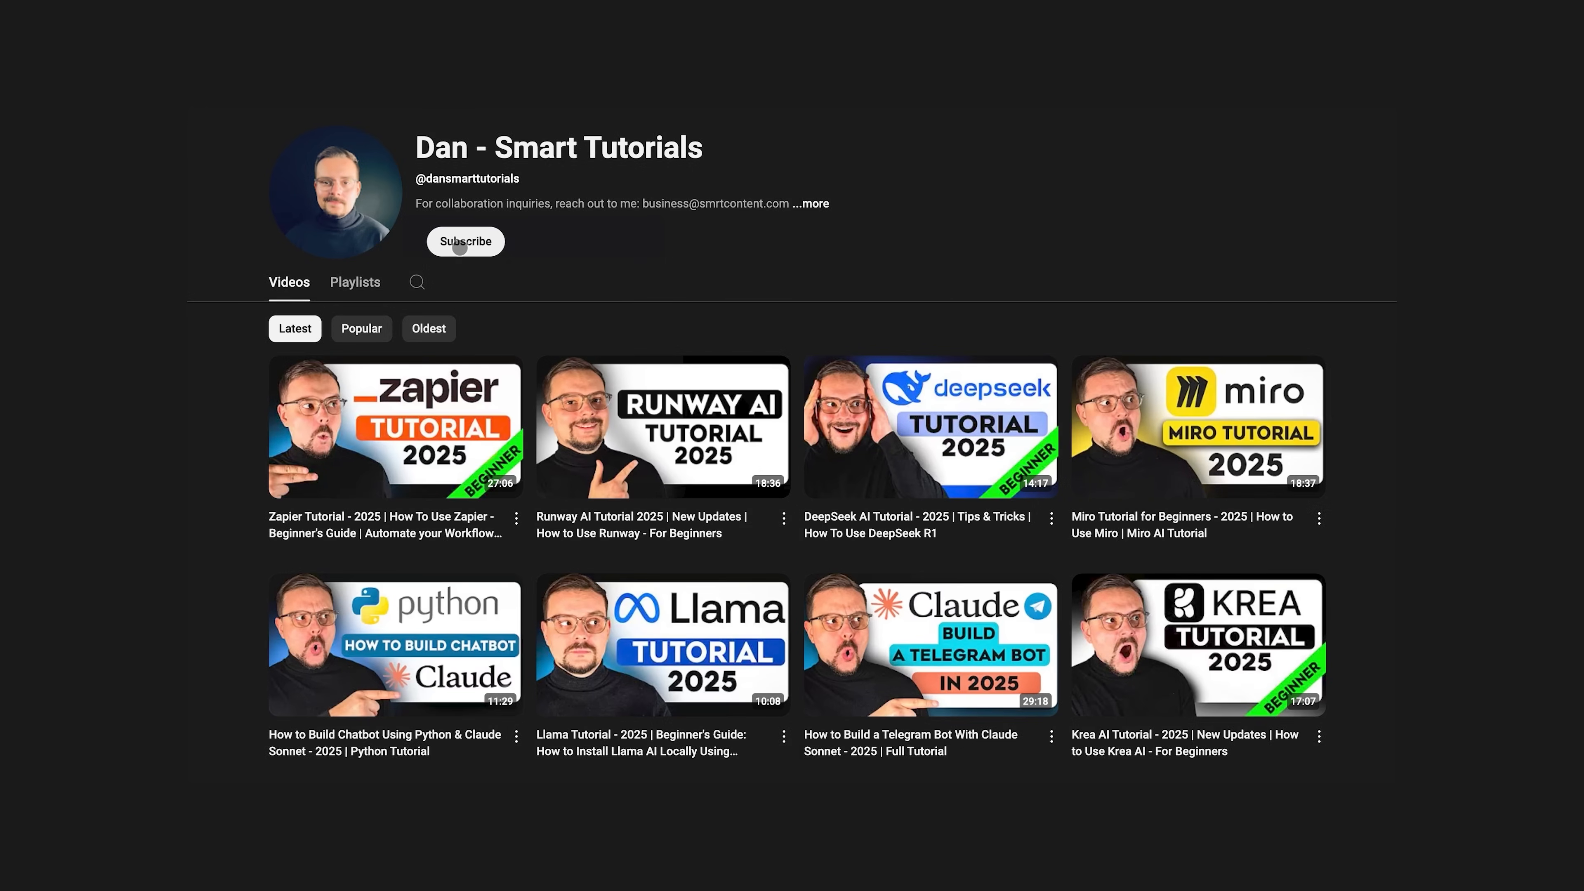
- Subscribe to Dan - Smart Tutorials and show its notification options (All, Personalized, None)
{"action": "left_click", "coordinate": [463, 240]}
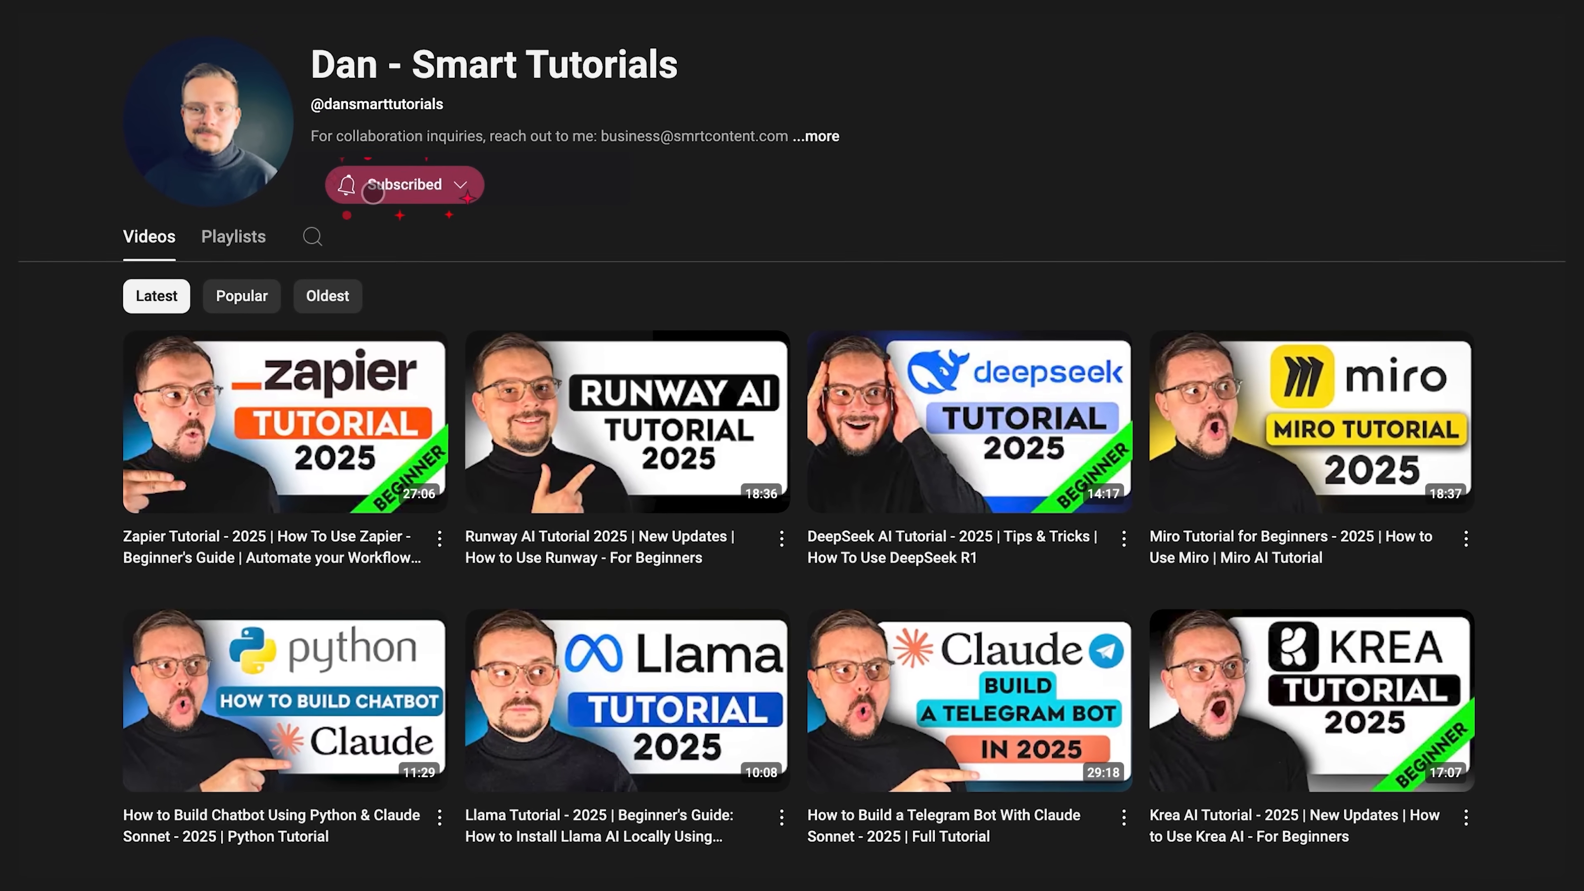
{"action": "left_click", "coordinate": [461, 184]}
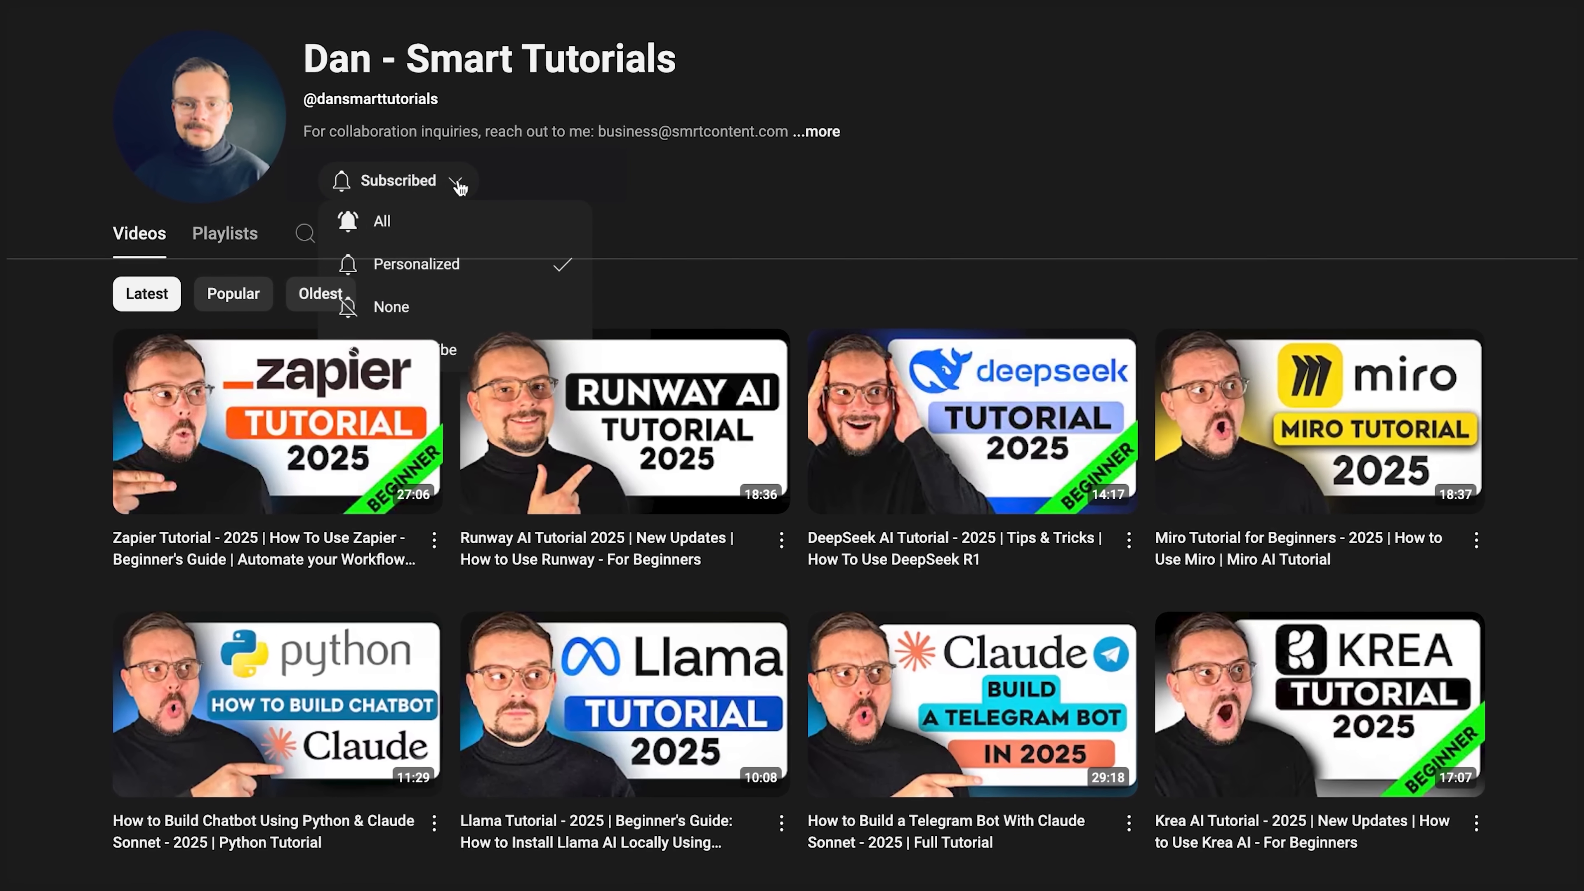